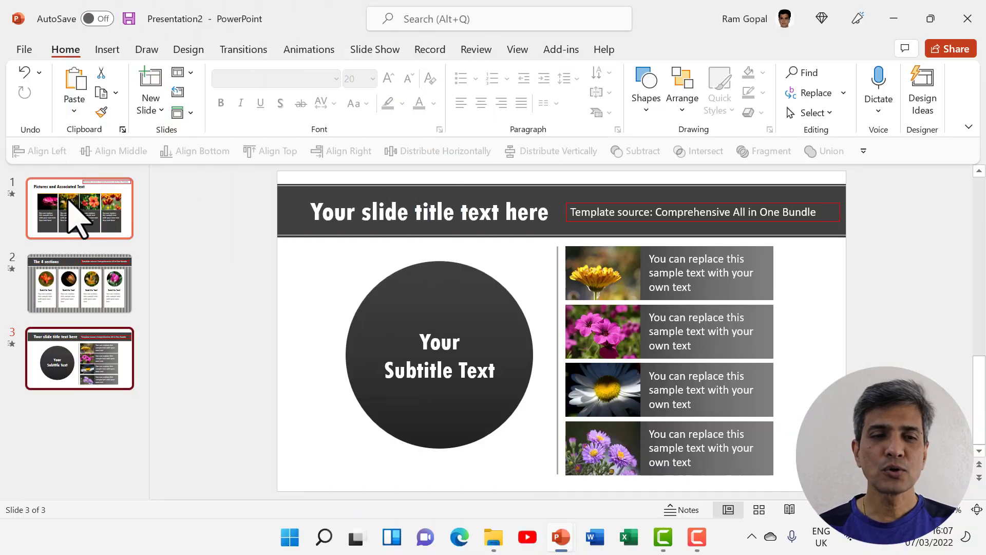
Step: Select slide 1 and open the Replace dropdown on the Home ribbon
{"action": "left_click", "coordinate": [79, 208]}
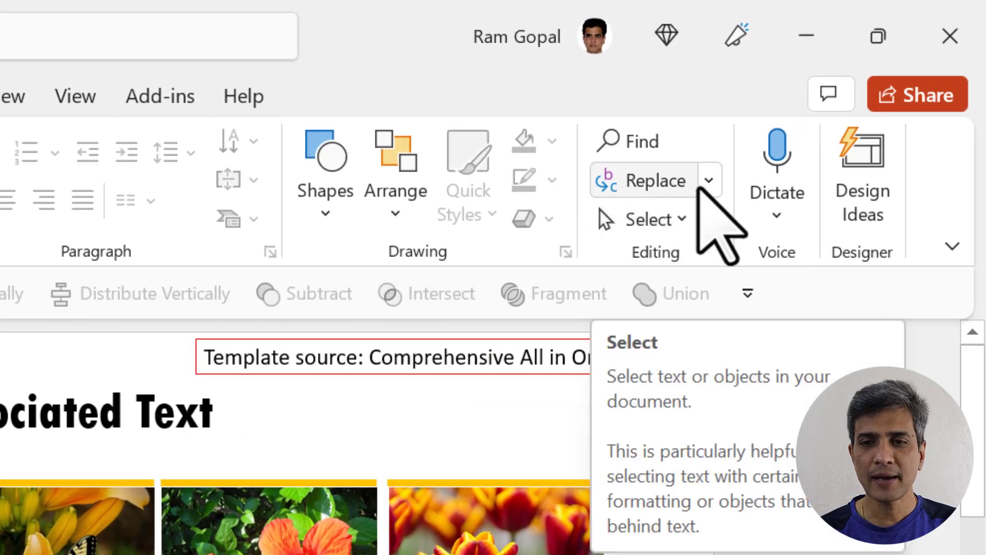
{"action": "left_click", "coordinate": [710, 181]}
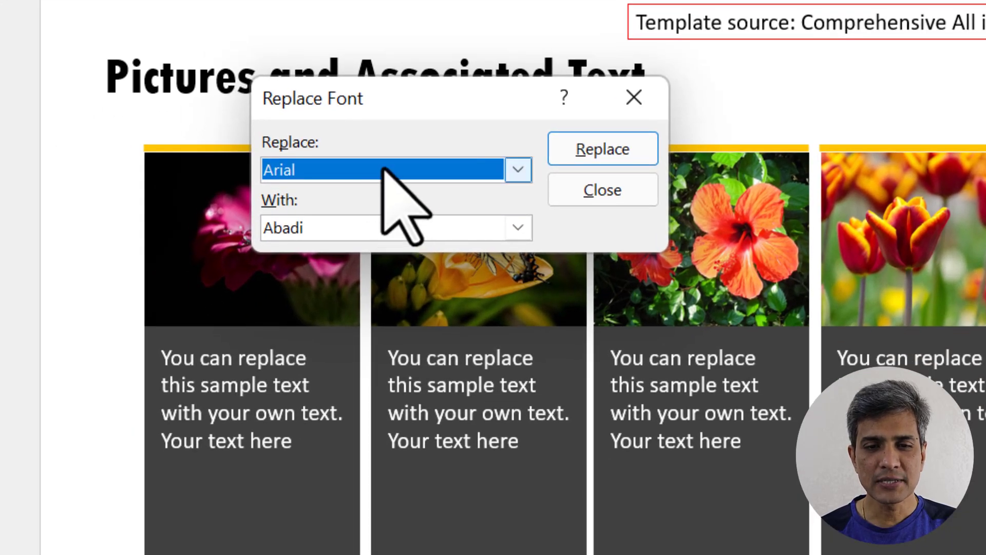
Step: Replace Calibri with Segoe Print across all slides, then check slide 3
{"action": "left_click", "coordinate": [518, 170]}
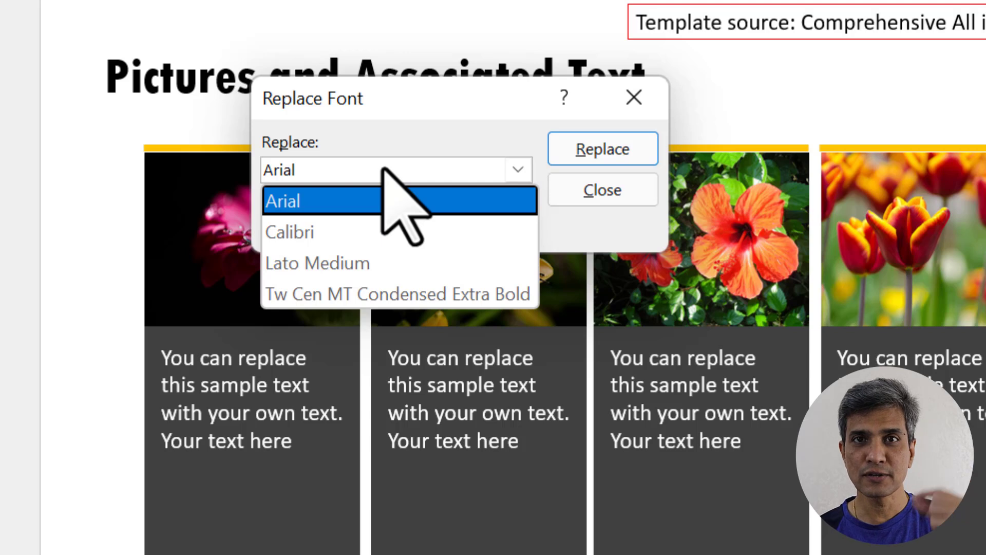
{"action": "mouse_move", "coordinate": [314, 231]}
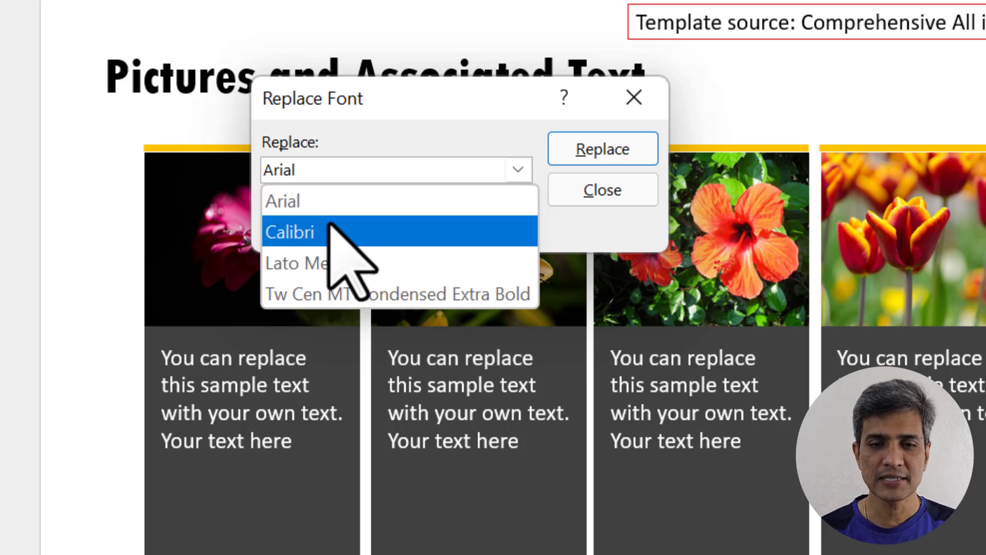
{"action": "left_click", "coordinate": [290, 231]}
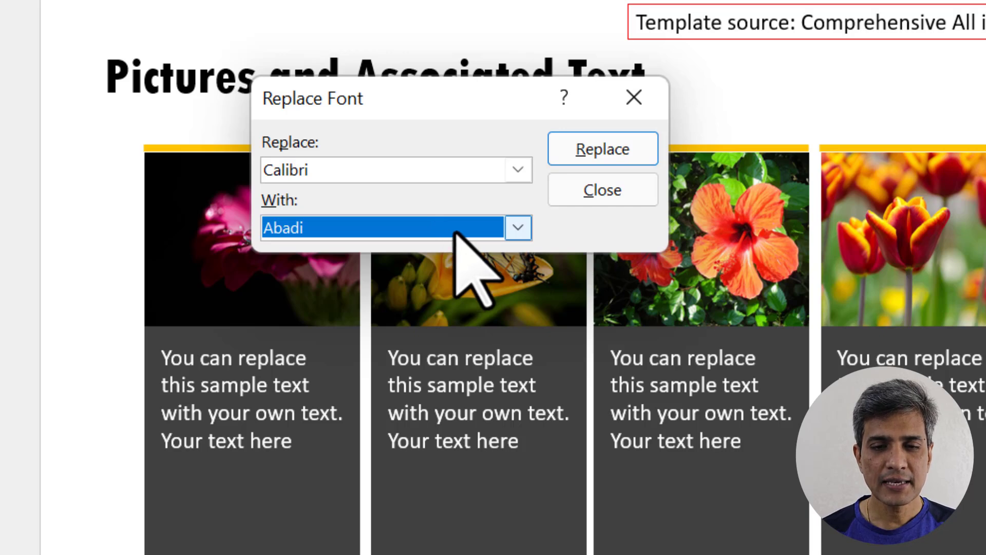
{"action": "left_click", "coordinate": [517, 228]}
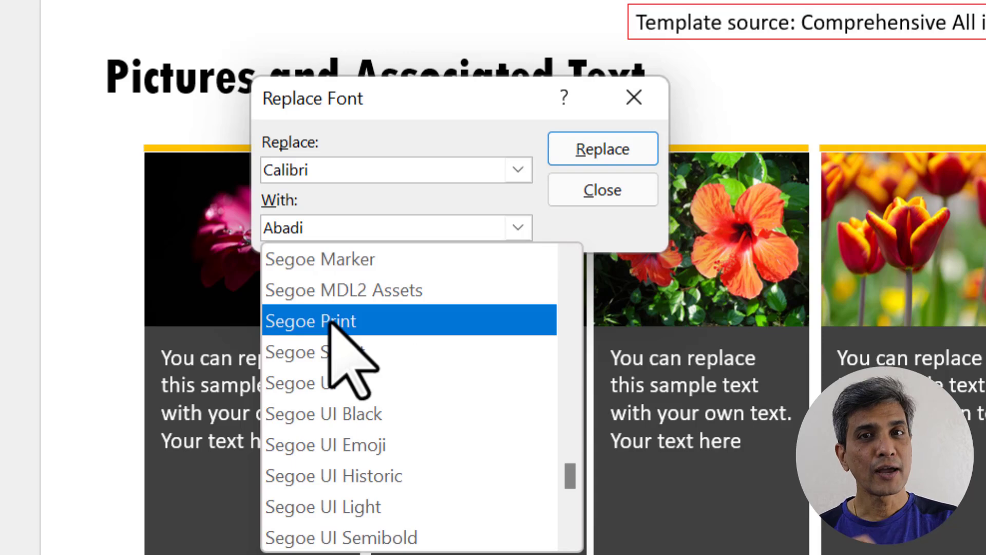
{"action": "left_click", "coordinate": [311, 320]}
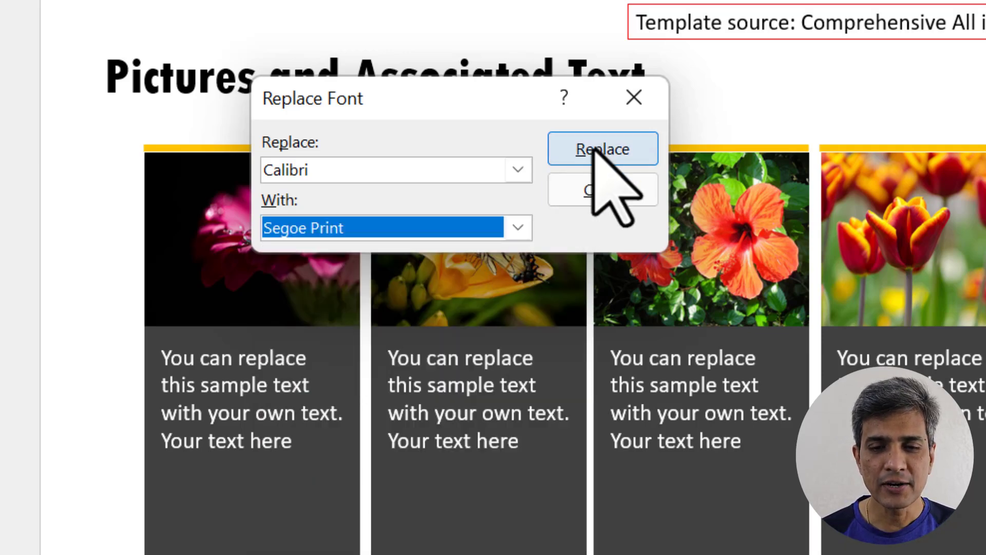
{"action": "left_click", "coordinate": [602, 149]}
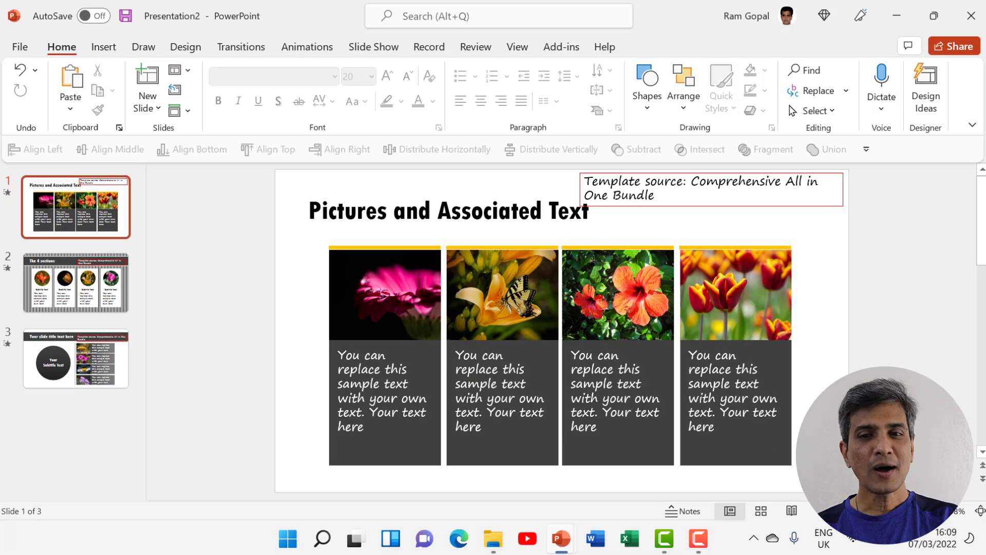
{"action": "left_click", "coordinate": [75, 358]}
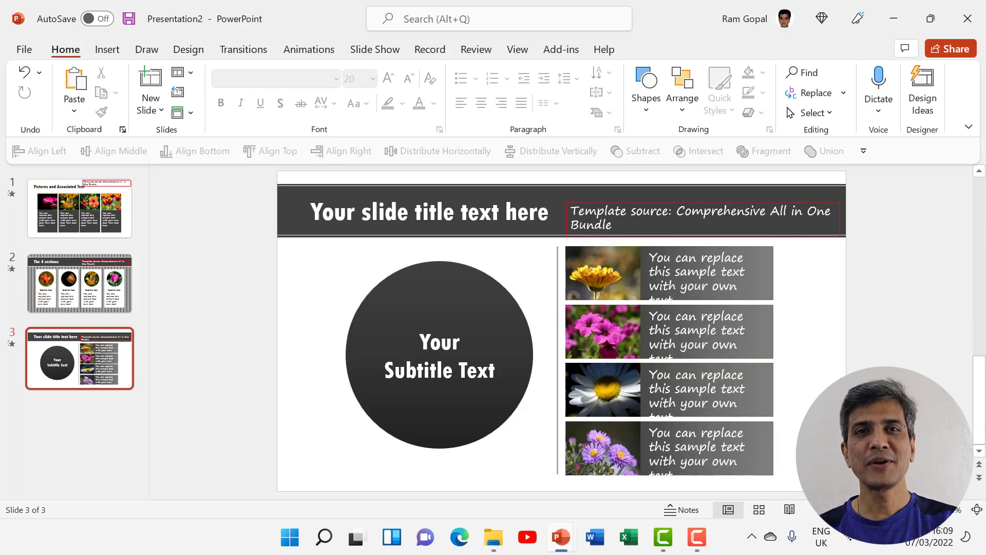